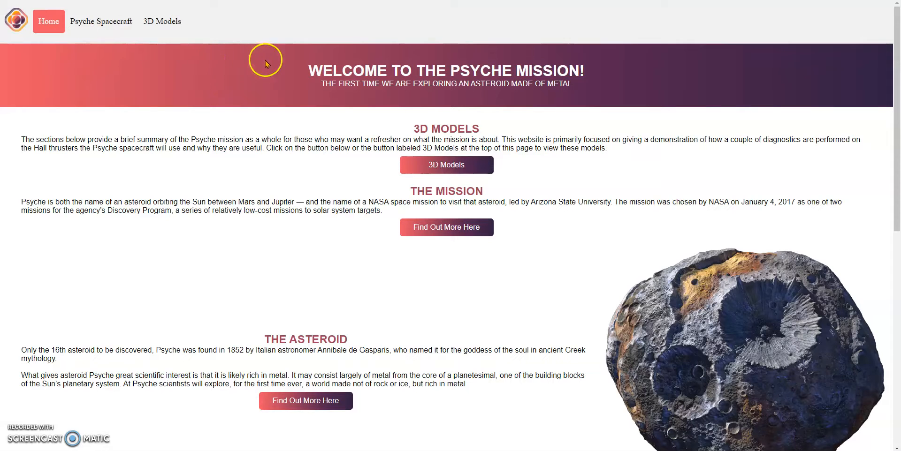
{"action": "mouse_move", "coordinate": [193, 53]}
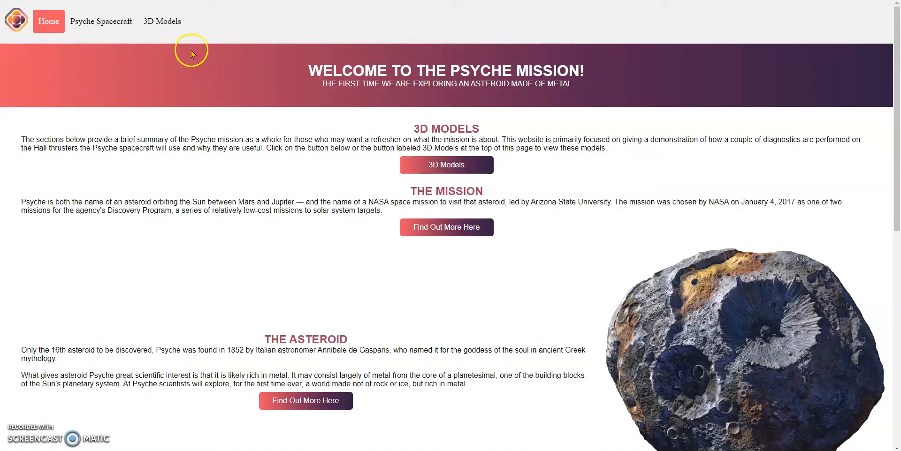
{"action": "mouse_move", "coordinate": [262, 62]}
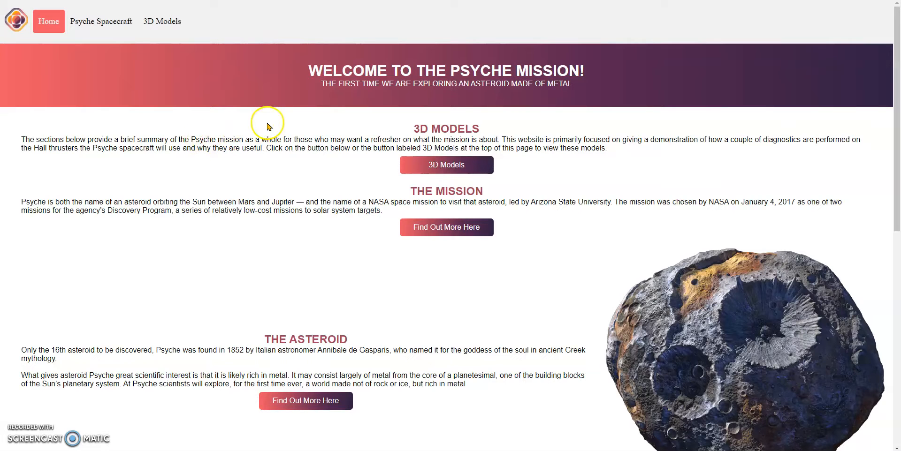
Scroll the Home page overview, then go to the Psyche Spacecraft 3D model page
{"action": "scroll", "scroll_direction": "down", "scroll_amount": 3}
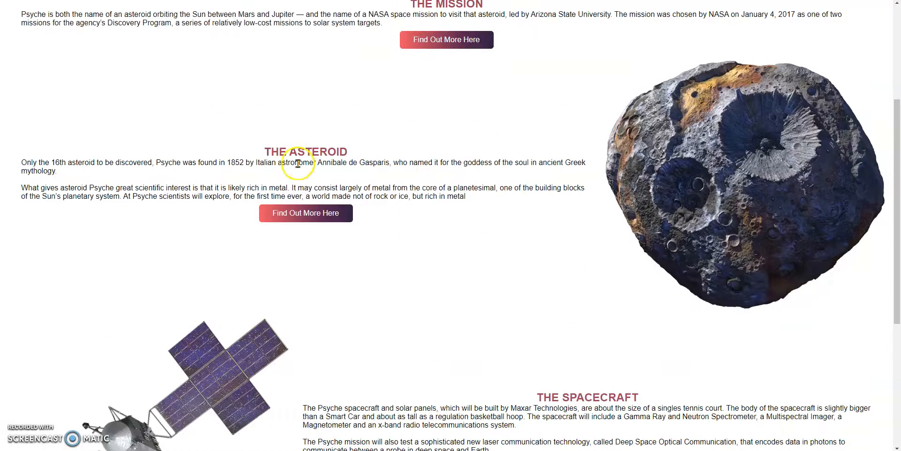
{"action": "scroll", "scroll_direction": "down", "scroll_amount": 3}
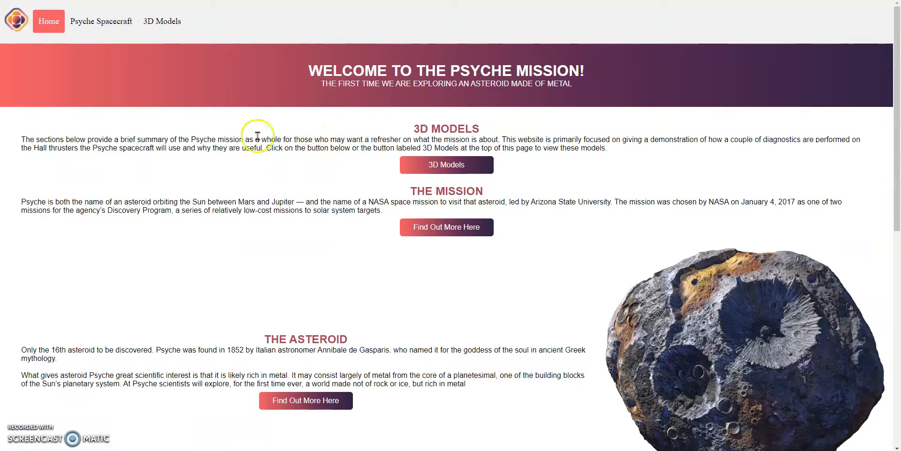
{"action": "left_click", "coordinate": [100, 21]}
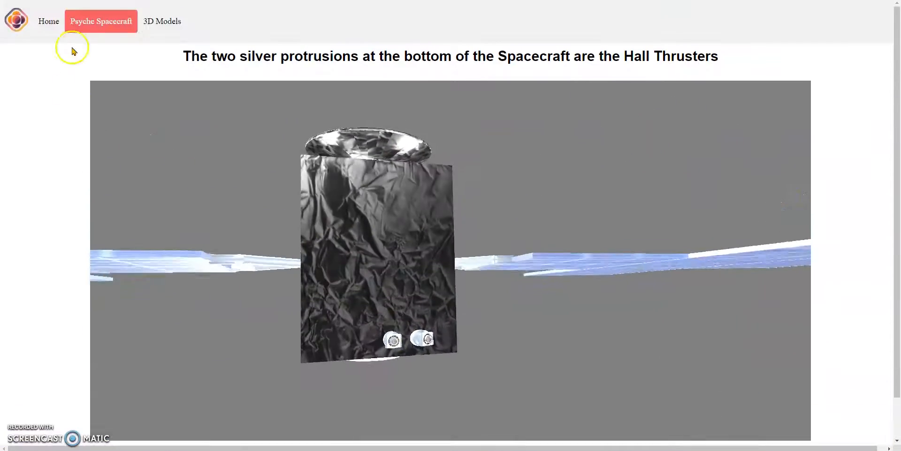
Go to the 3D Models page and browse the RPA, Planar Probe and animation cards
{"action": "left_click", "coordinate": [163, 22]}
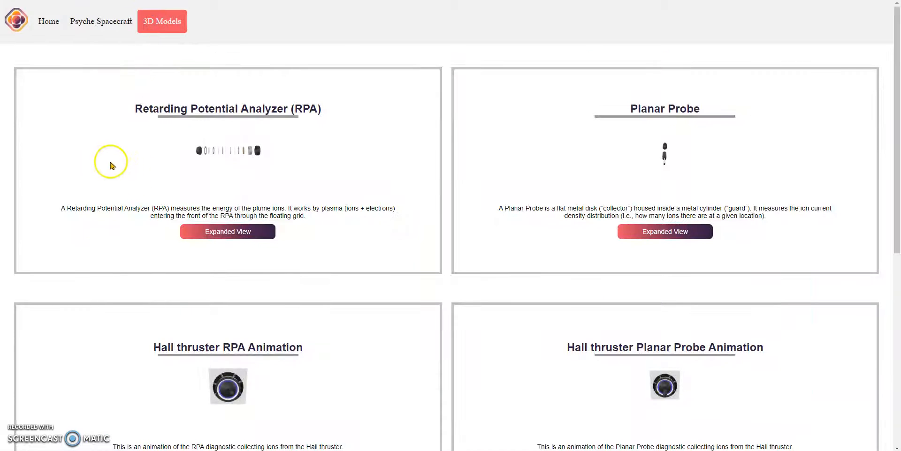
{"action": "mouse_move", "coordinate": [232, 161]}
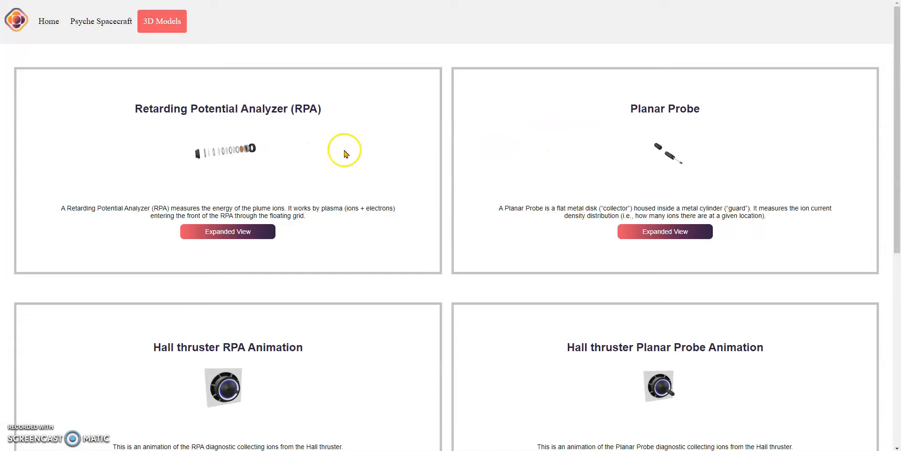
{"action": "scroll", "scroll_direction": "down", "scroll_amount": 3}
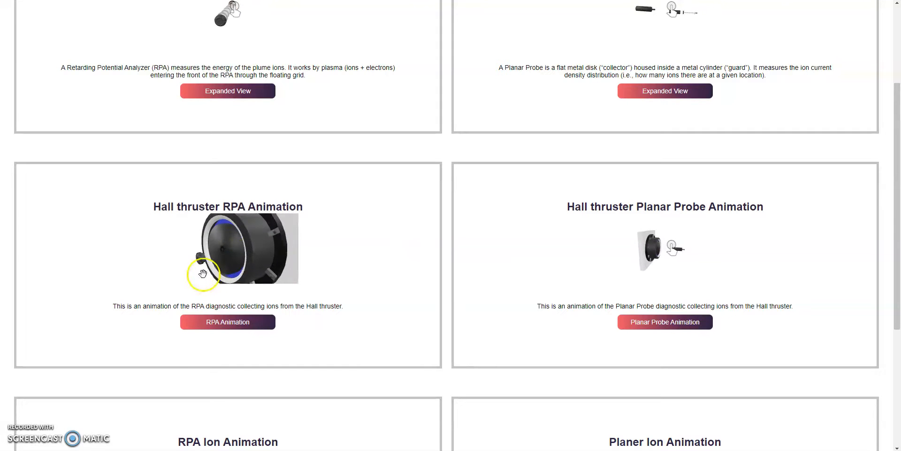
{"action": "mouse_move", "coordinate": [586, 249]}
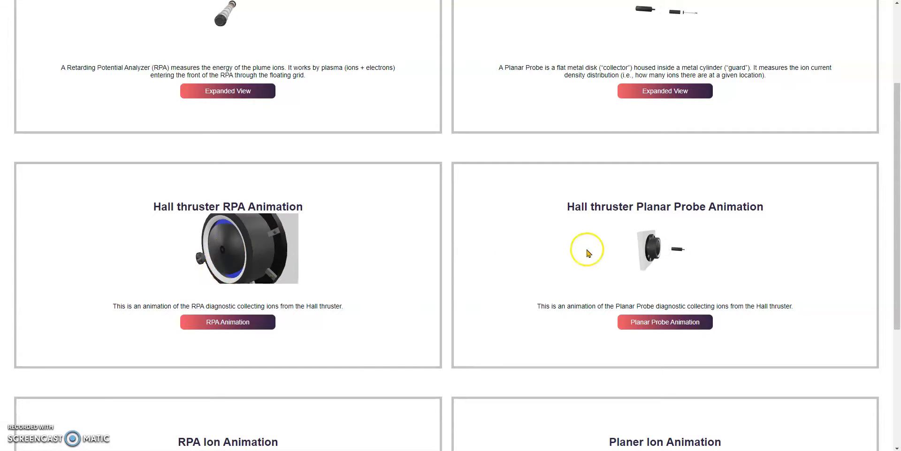
{"action": "scroll", "scroll_direction": "down", "scroll_amount": 3}
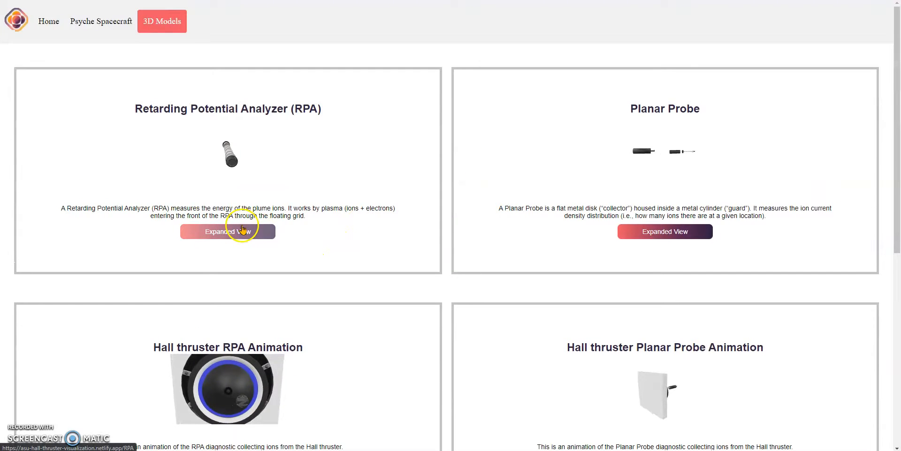
Enter the RPA exploded view and read the explanation of its leftmost component
{"action": "left_click", "coordinate": [227, 232]}
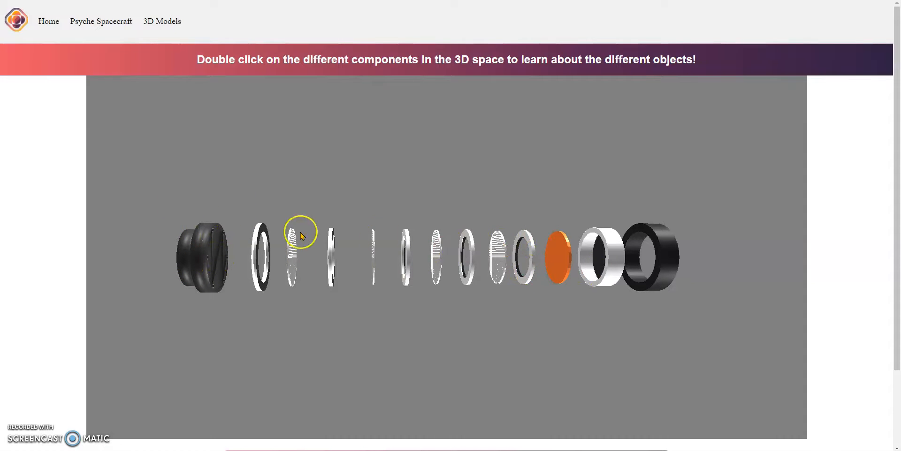
{"action": "double_click", "coordinate": [202, 258]}
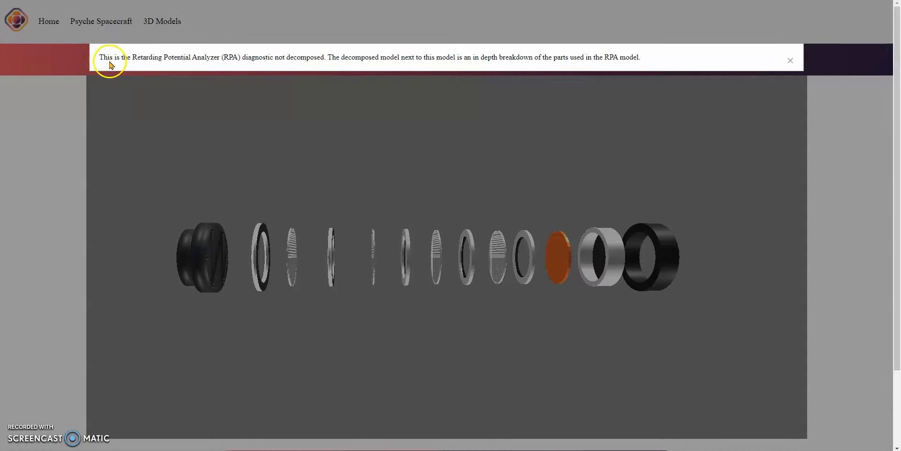
{"action": "mouse_move", "coordinate": [403, 66]}
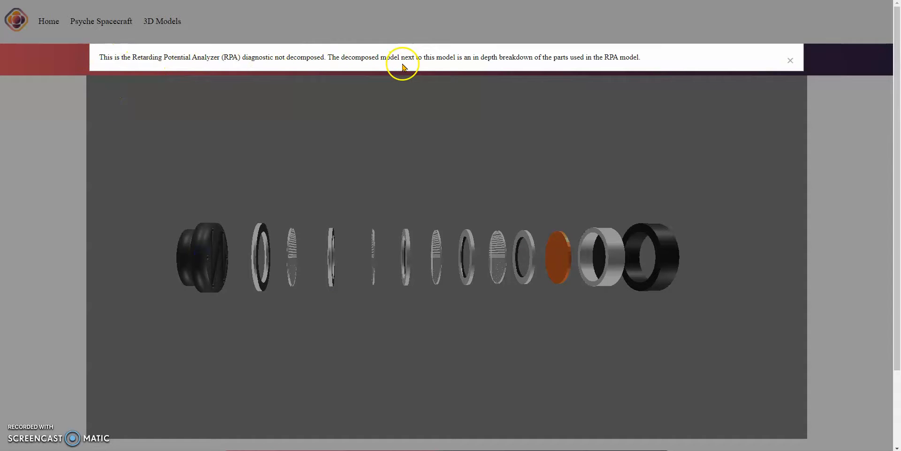
{"action": "left_click", "coordinate": [789, 60]}
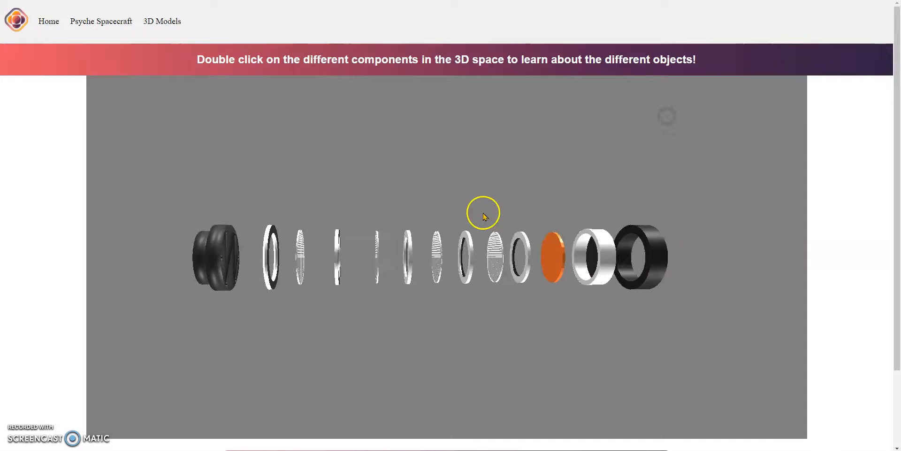
{"action": "scroll", "scroll_direction": "down", "scroll_amount": 3}
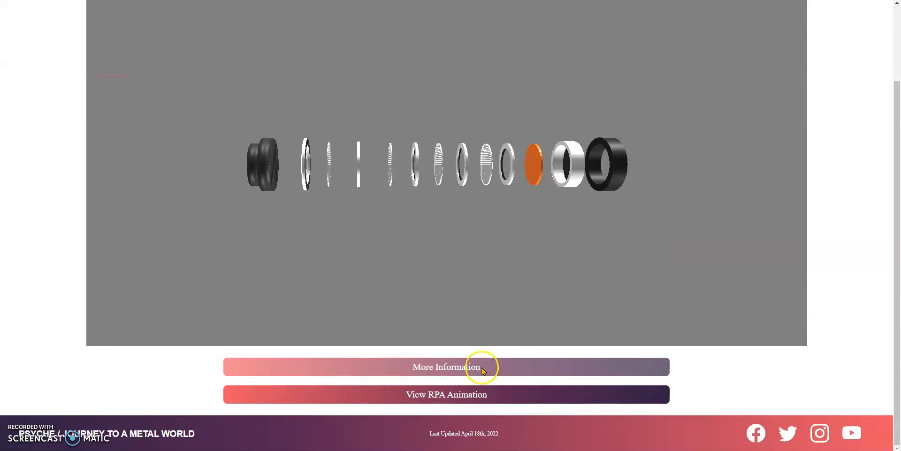
Reveal the RPA diagnostic summary, check the leftmost part again, and start the RPA animation
{"action": "left_click", "coordinate": [446, 366]}
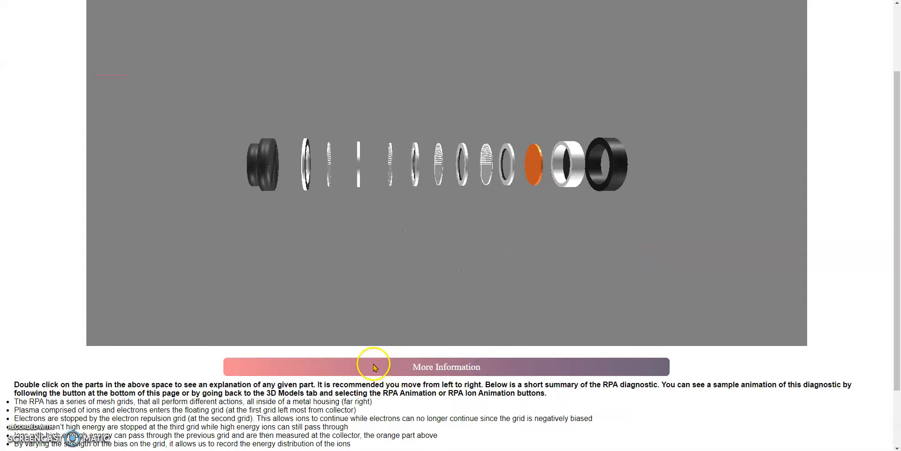
{"action": "mouse_move", "coordinate": [322, 363]}
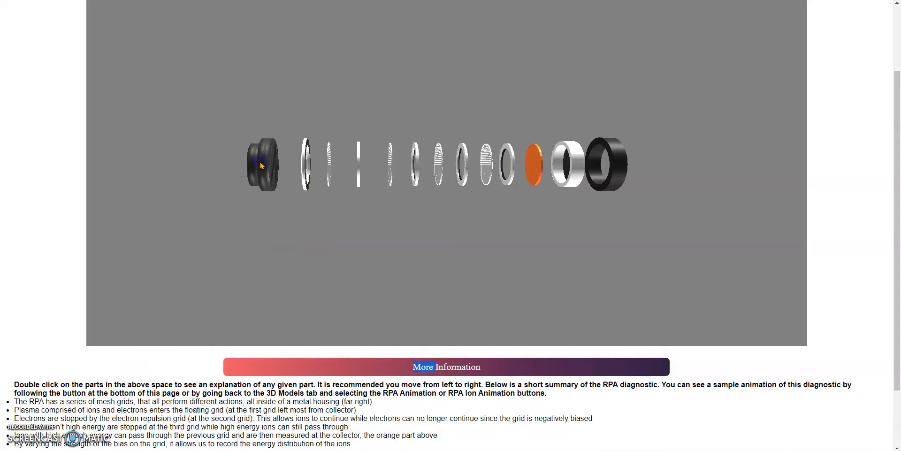
{"action": "double_click", "coordinate": [262, 165]}
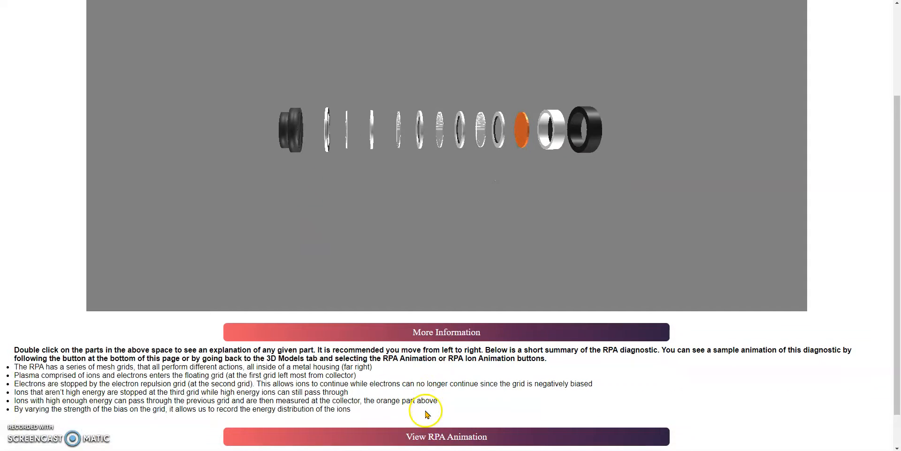
{"action": "left_click", "coordinate": [445, 437]}
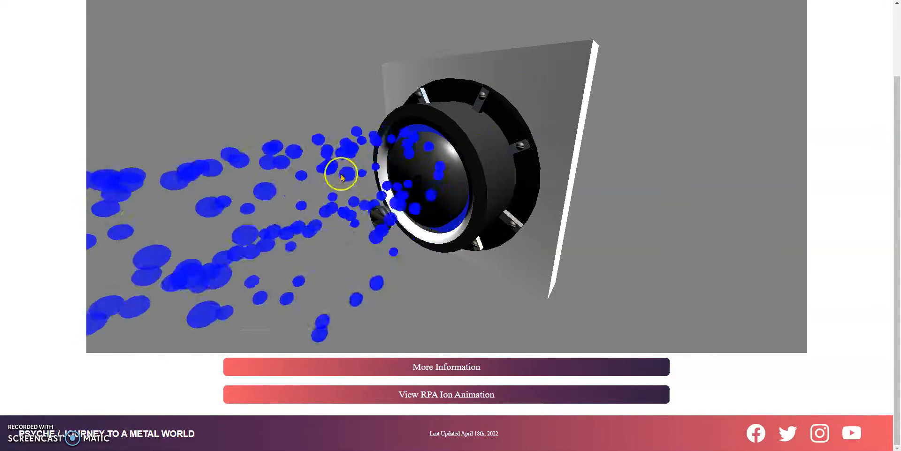
Switch from the RPA ion stream to the step-through RPA ion animation through the grids
{"action": "left_click", "coordinate": [446, 394]}
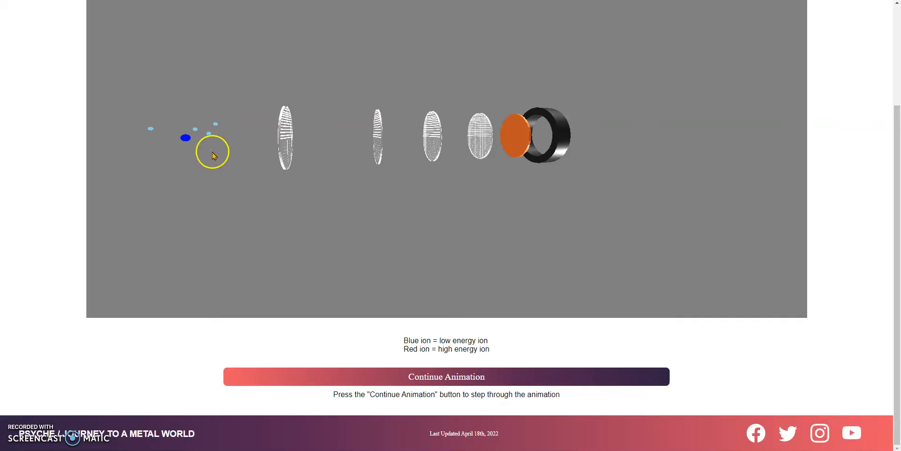
Step the low-energy ion past the repulsion grid until it is filtered out, then reset to the high-energy view
{"action": "left_click", "coordinate": [446, 377]}
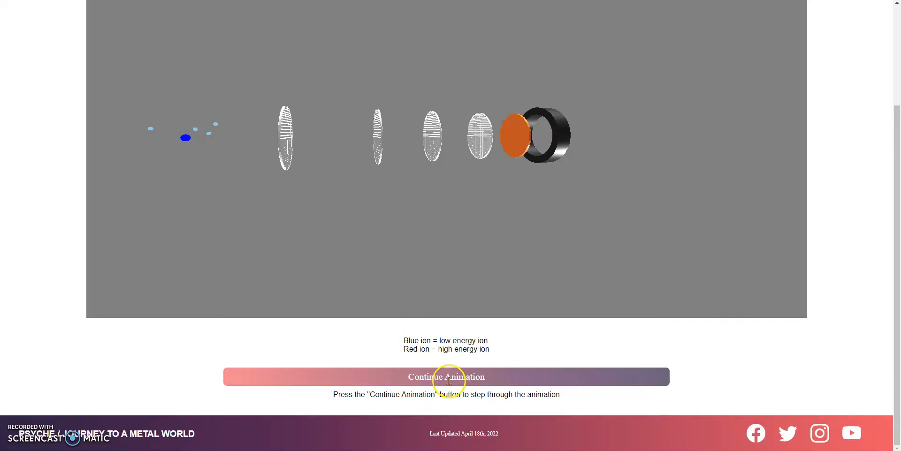
{"action": "left_click", "coordinate": [446, 376]}
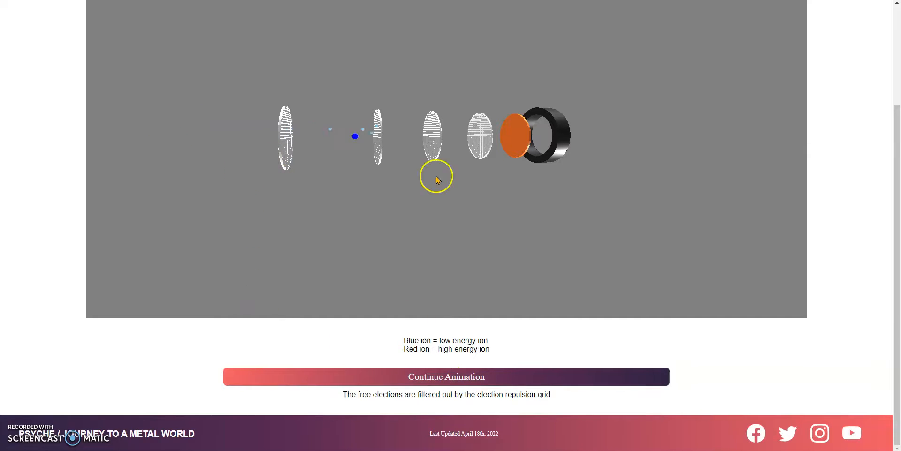
{"action": "mouse_move", "coordinate": [425, 397]}
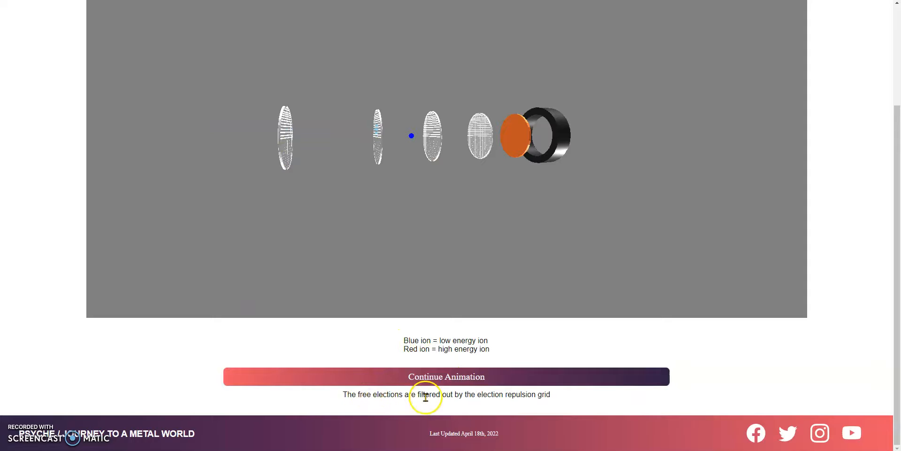
{"action": "left_click", "coordinate": [446, 376]}
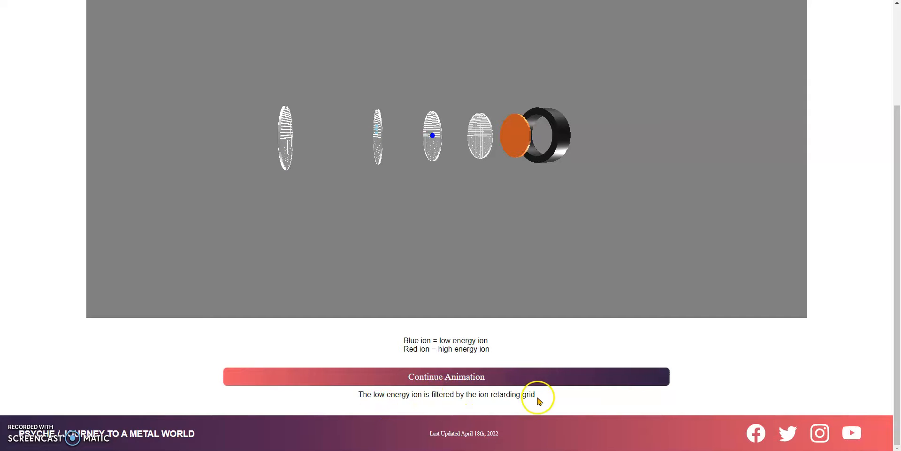
{"action": "left_click", "coordinate": [445, 377]}
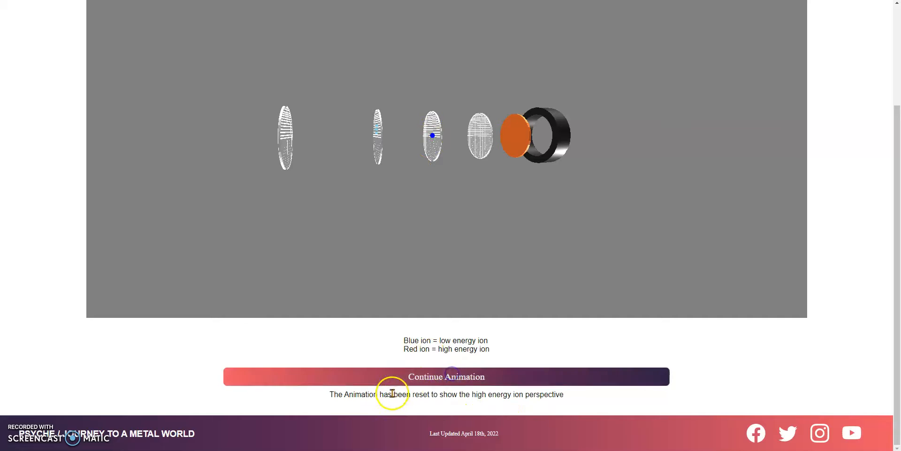
Run the high-energy ion through the filters to the collector and the suppression grid returning electrons, then restart
{"action": "left_click", "coordinate": [446, 377]}
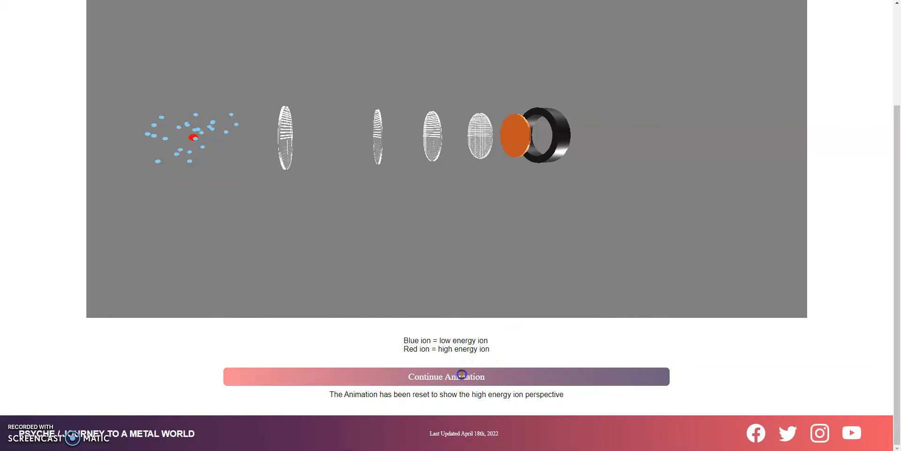
{"action": "left_click", "coordinate": [445, 377]}
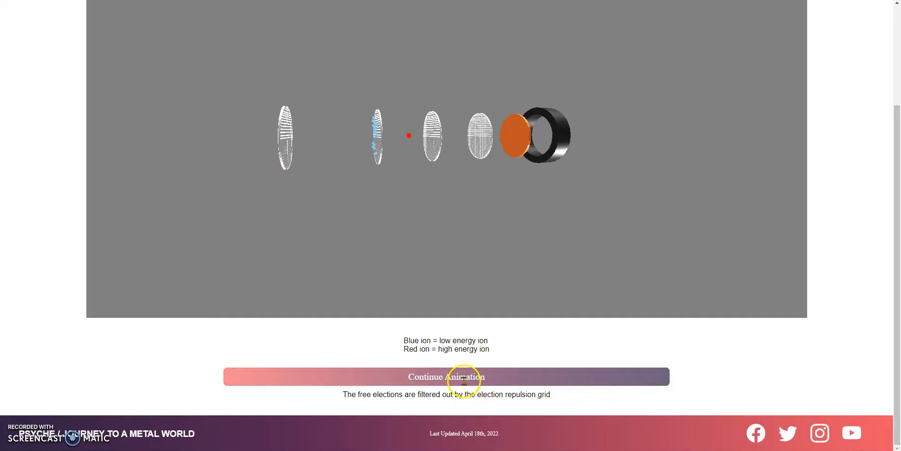
{"action": "left_click", "coordinate": [445, 377]}
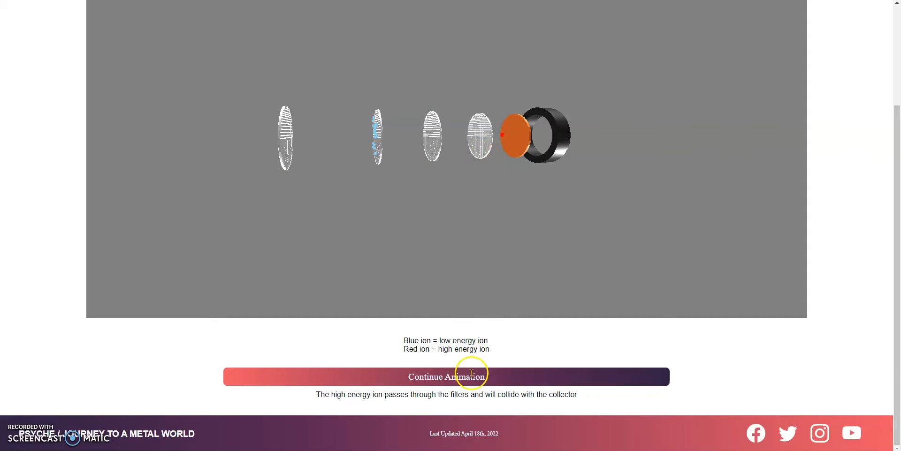
{"action": "left_click", "coordinate": [446, 376]}
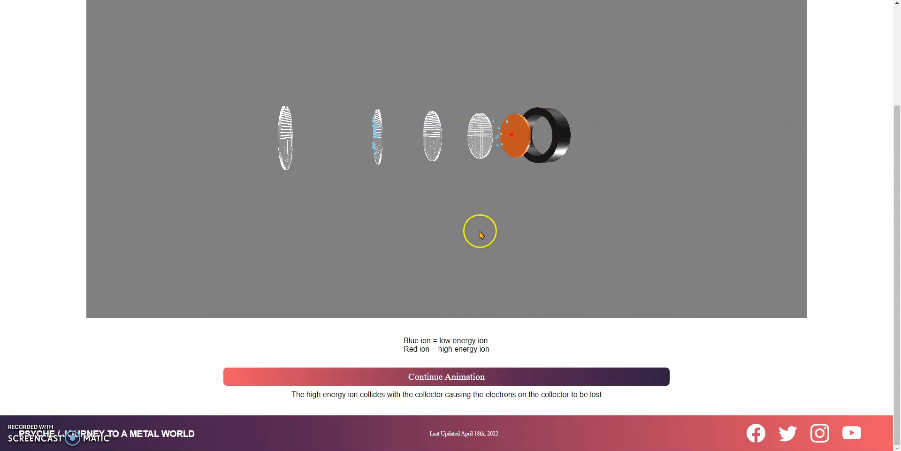
{"action": "left_click", "coordinate": [445, 377]}
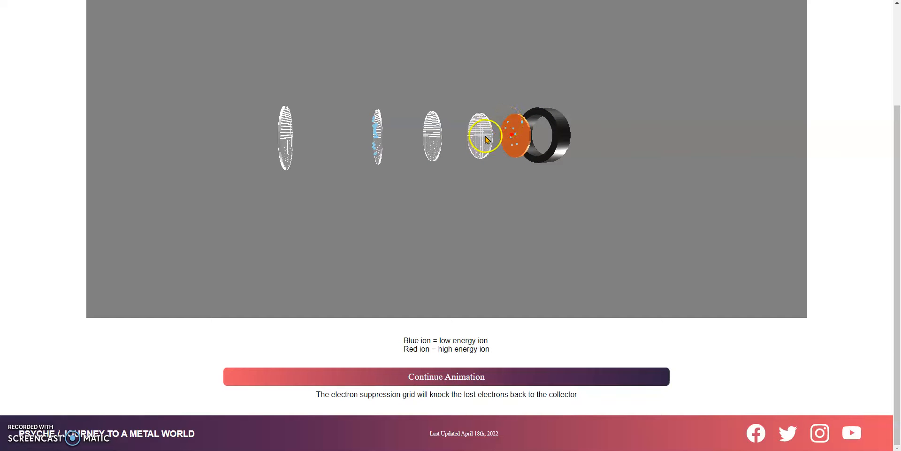
{"action": "left_click", "coordinate": [446, 376]}
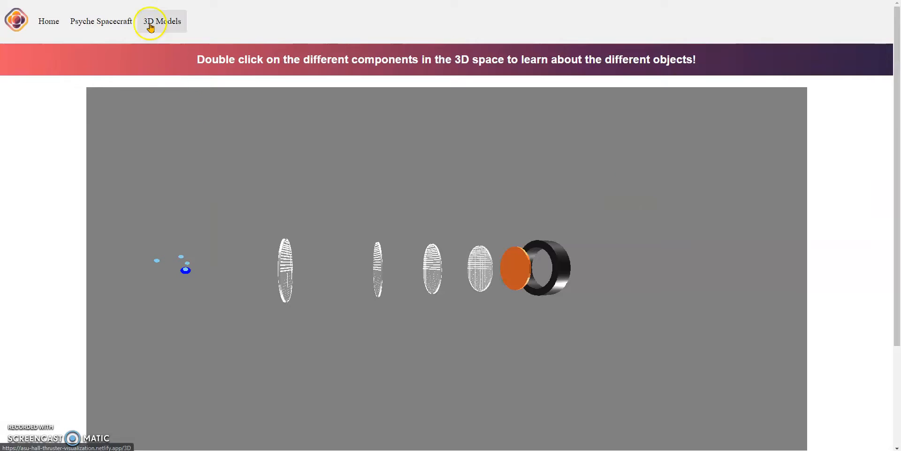
Return to the 3D Models overview and scroll through its model cards
{"action": "left_click", "coordinate": [161, 21]}
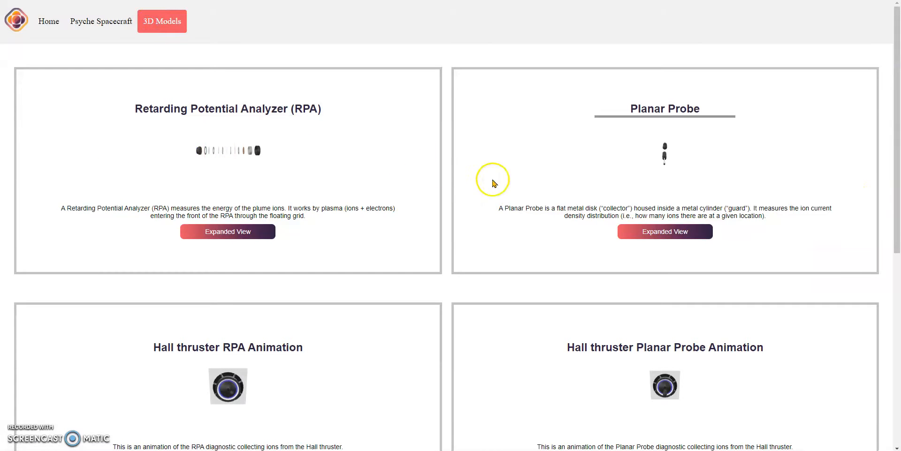
{"action": "scroll", "scroll_direction": "down", "scroll_amount": 3}
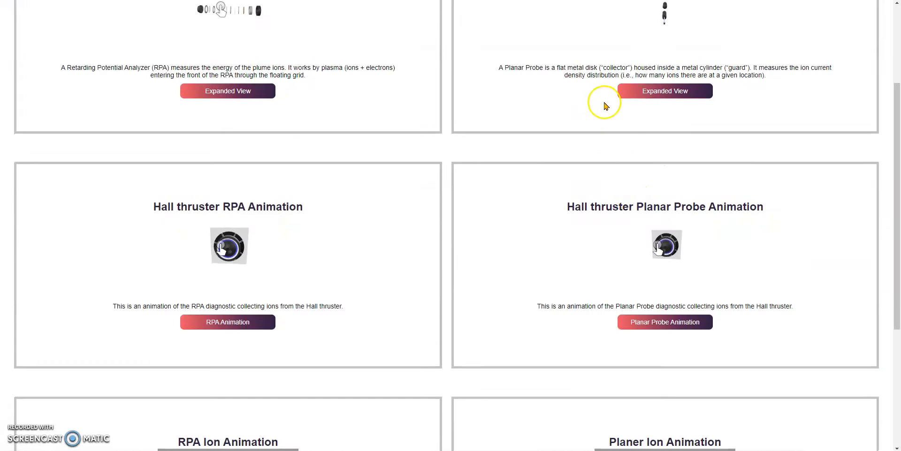